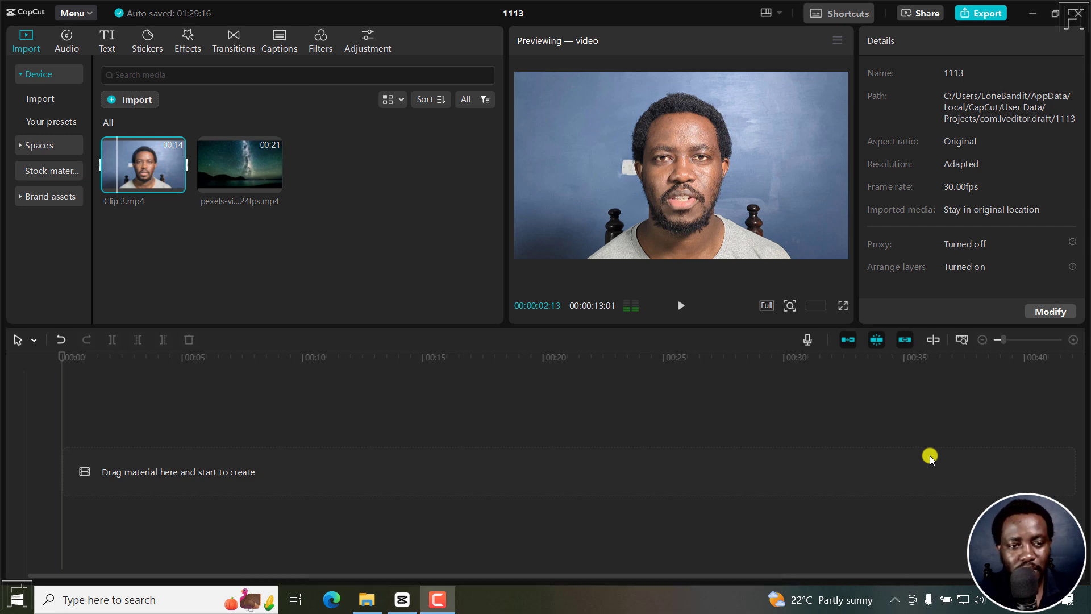
pyautogui.moveTo(362, 297)
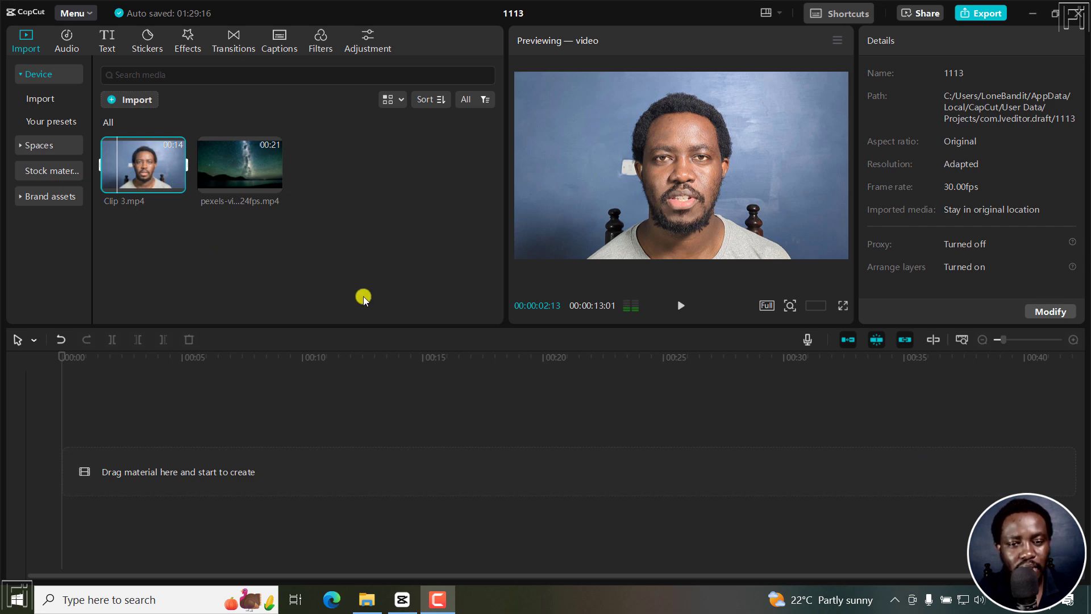
pyautogui.moveTo(613, 81)
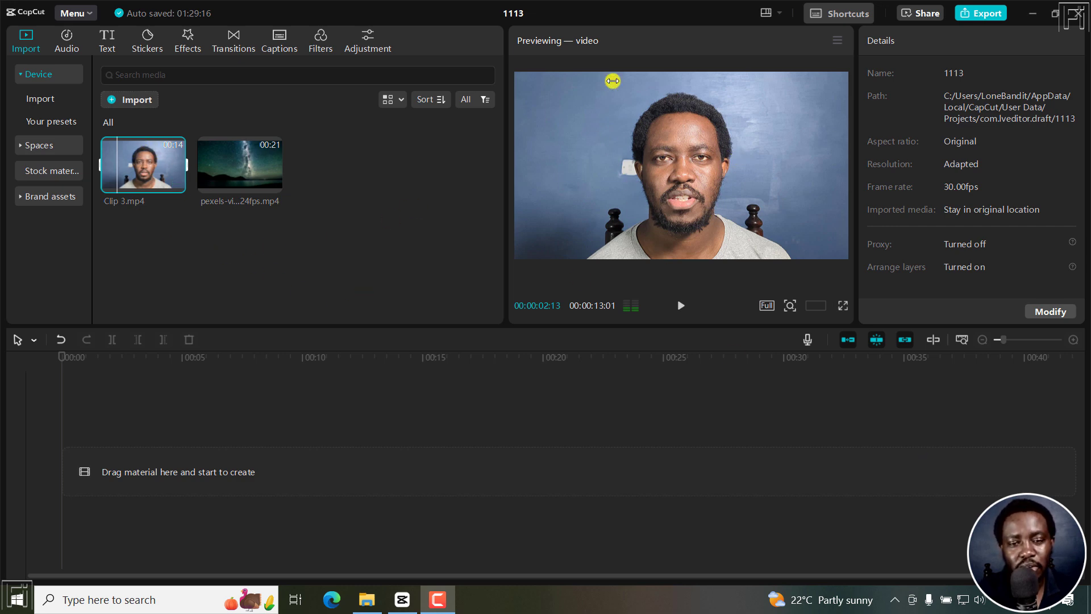
pyautogui.moveTo(415, 215)
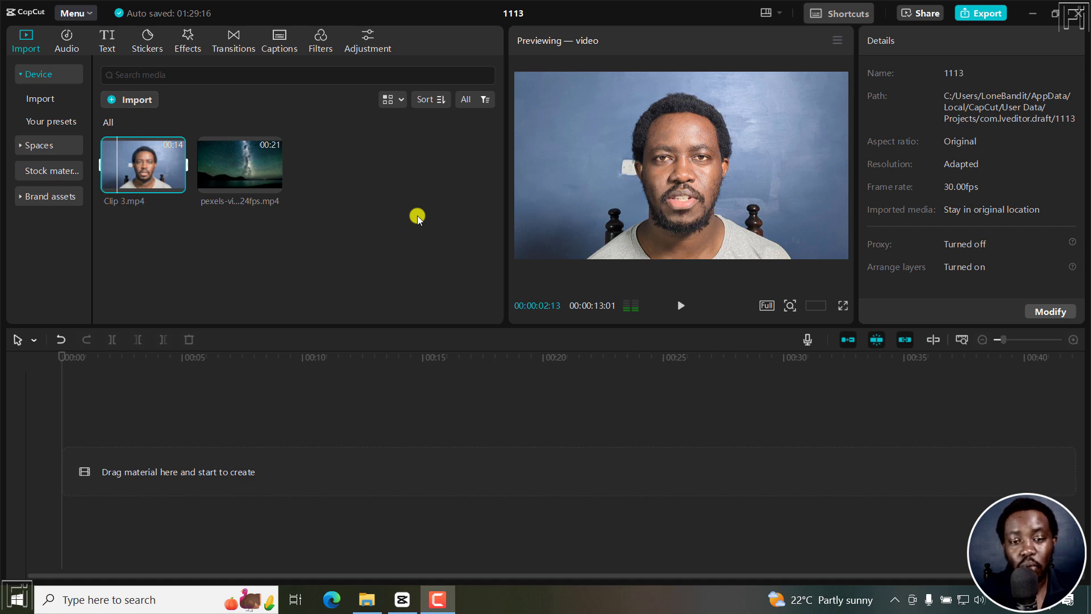
pyautogui.moveTo(1005, 319)
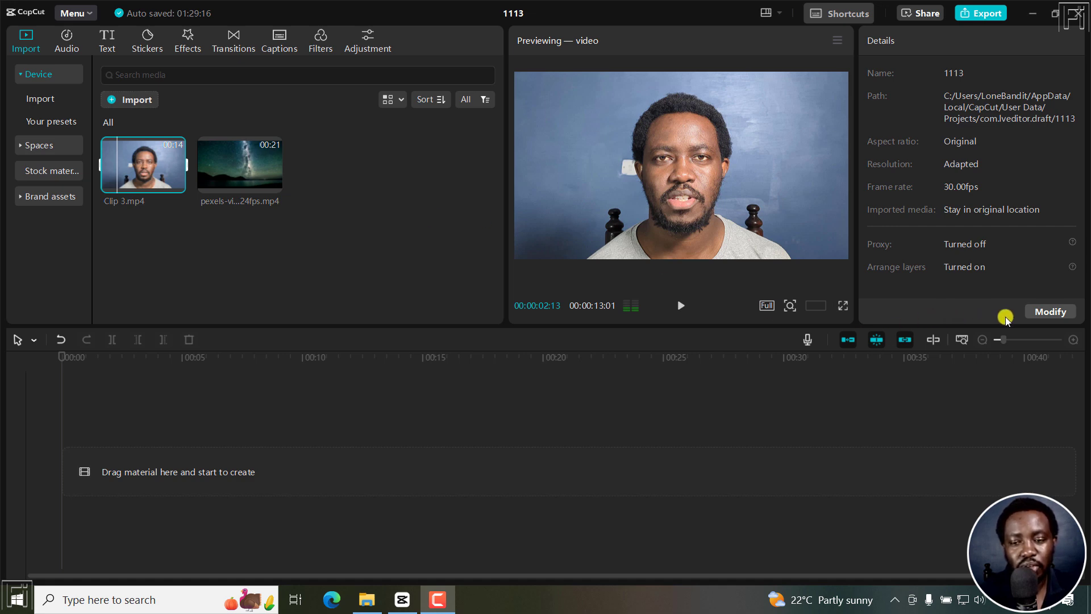
pyautogui.moveTo(873, 271)
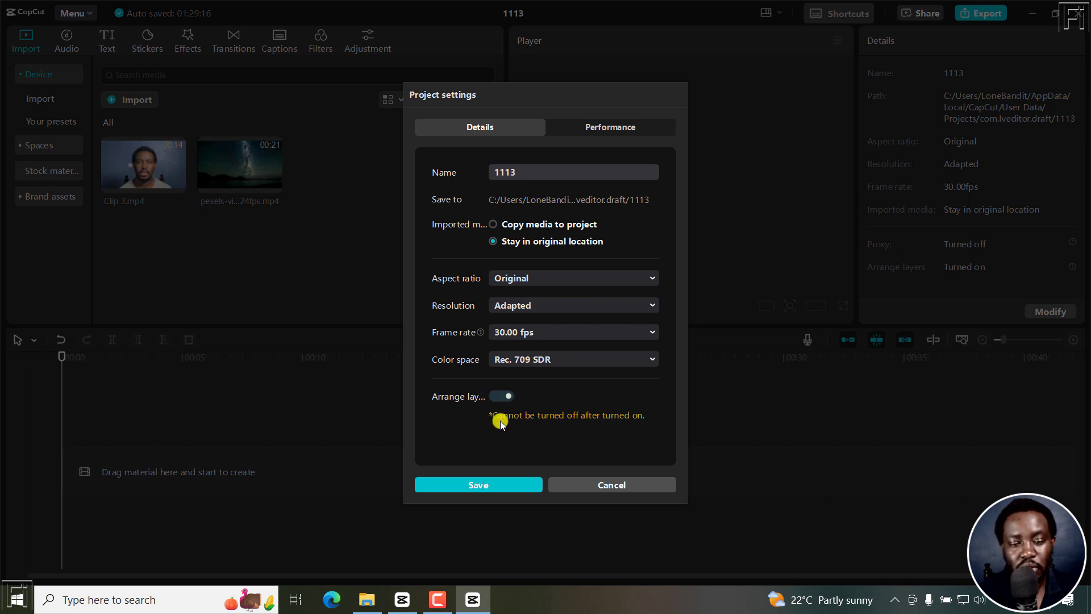
pyautogui.moveTo(616, 427)
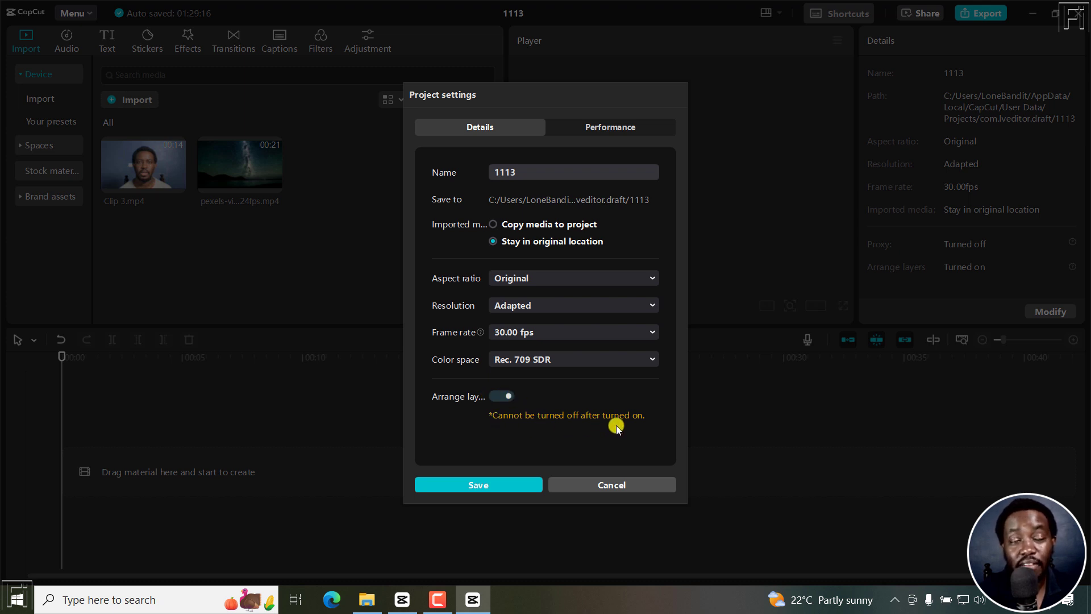
pyautogui.moveTo(514, 468)
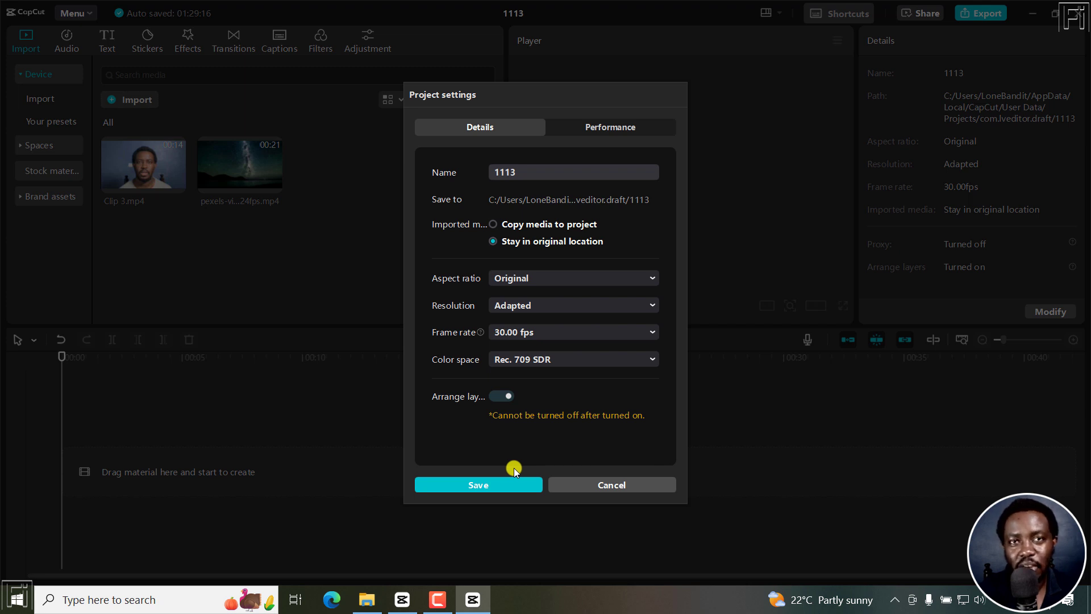
pyautogui.moveTo(196, 503)
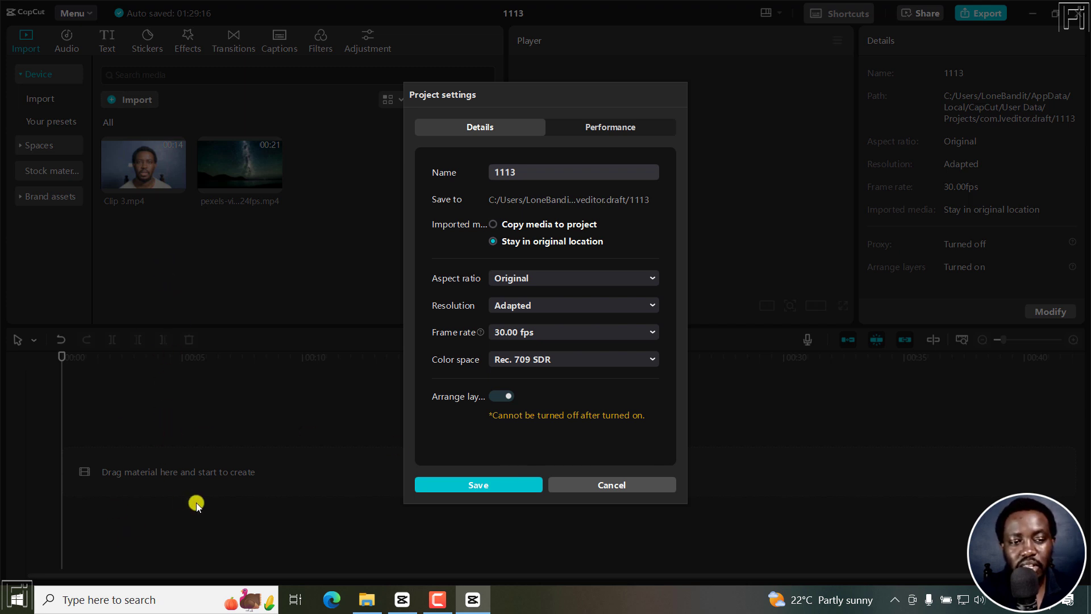
pyautogui.moveTo(270, 441)
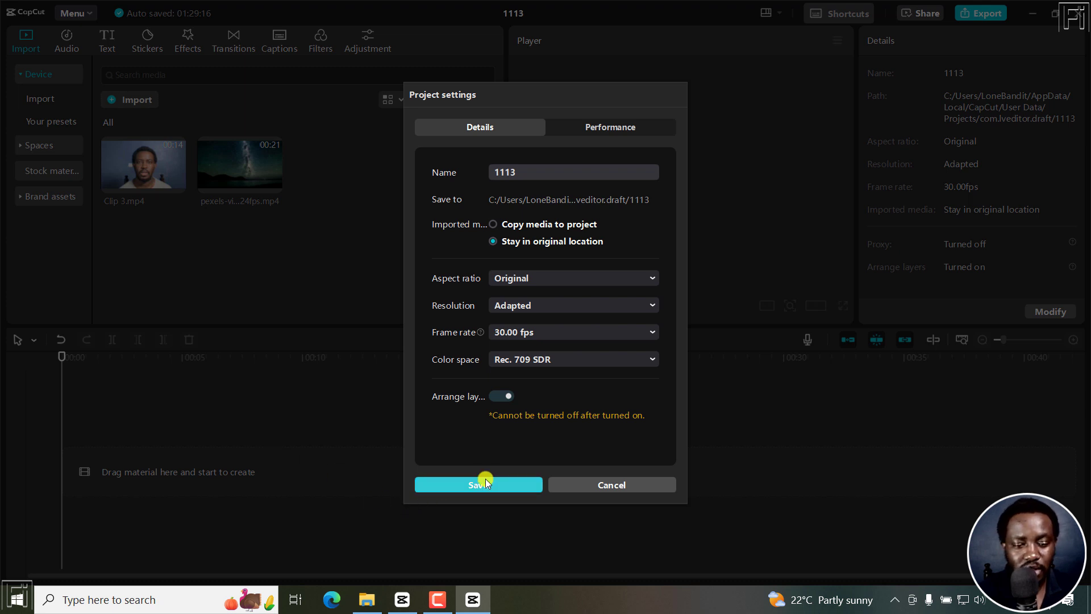
# - Save the project settings and select Clip 3.mp4 on the timeline to show its video properties
pyautogui.click(478, 484)
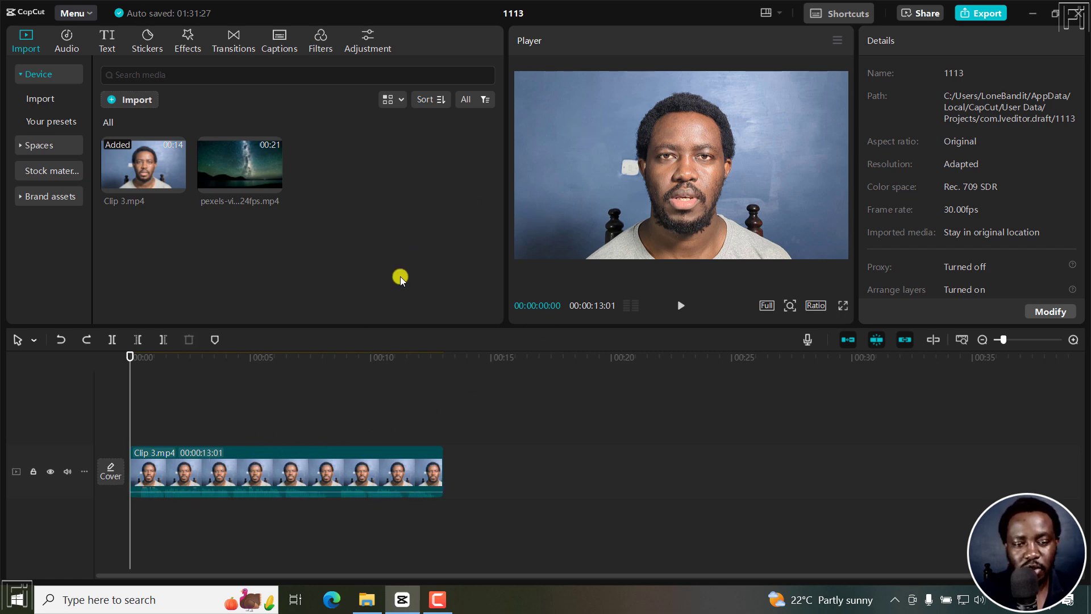
pyautogui.click(242, 475)
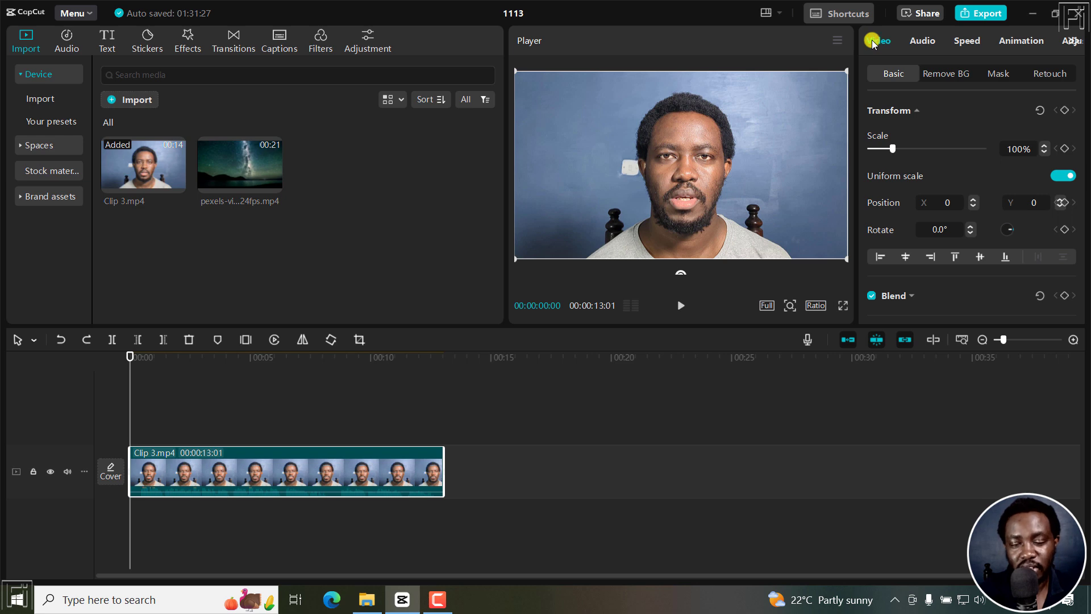
pyautogui.moveTo(929, 67)
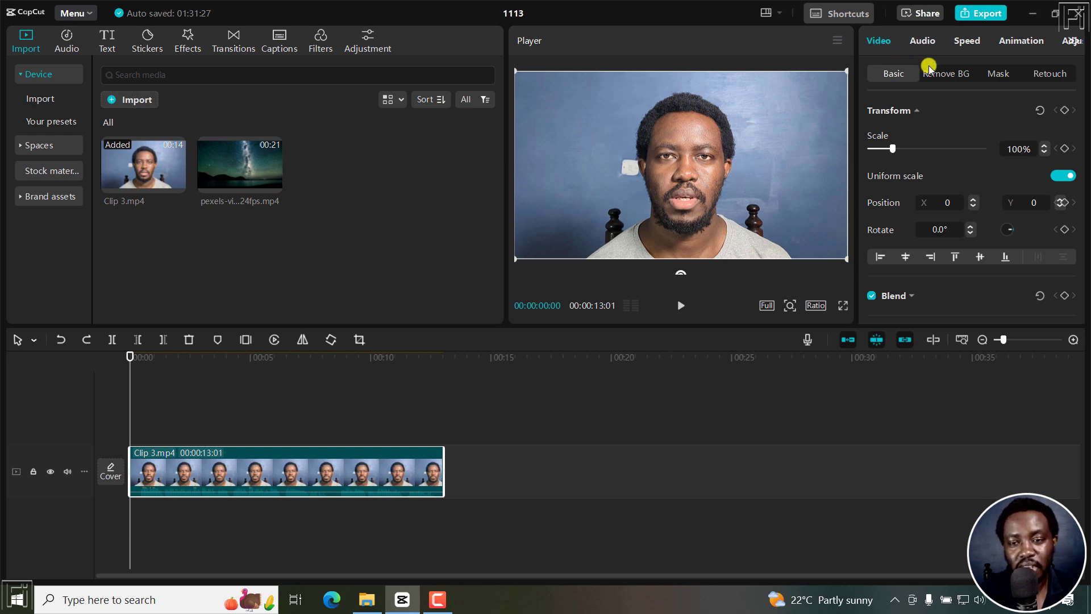
# - Enable Auto removal under Remove BG for Clip 3.mp4, leaving the speaker on black
pyautogui.click(945, 74)
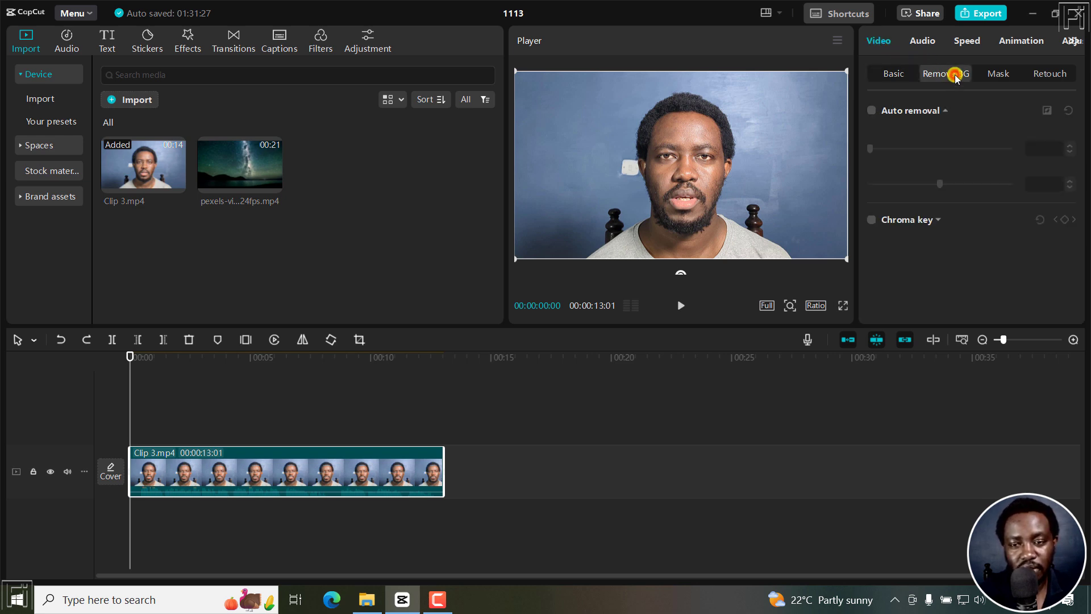
pyautogui.moveTo(885, 117)
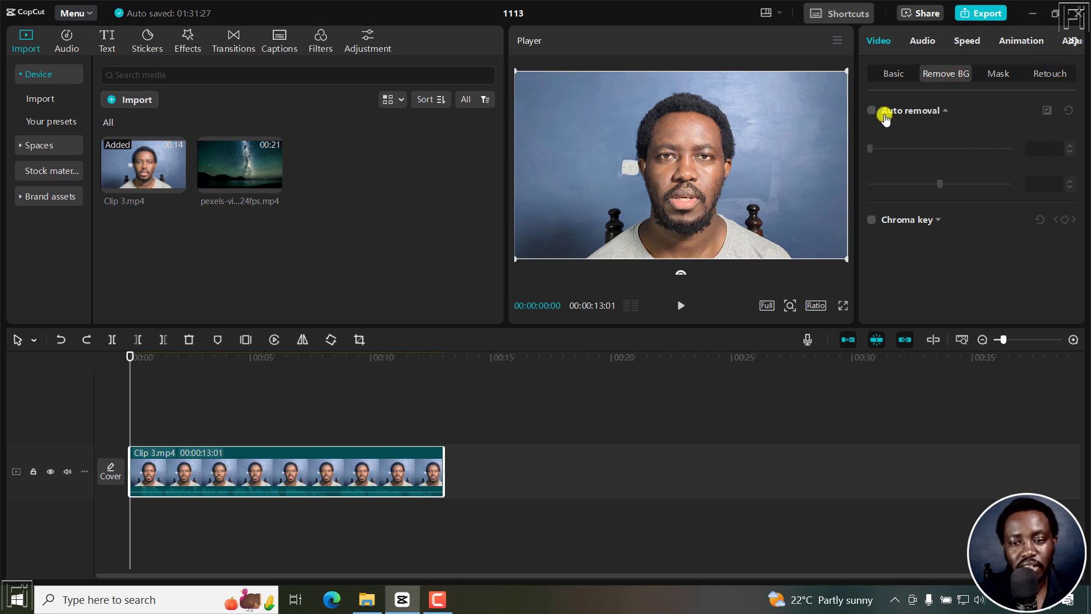
pyautogui.click(870, 111)
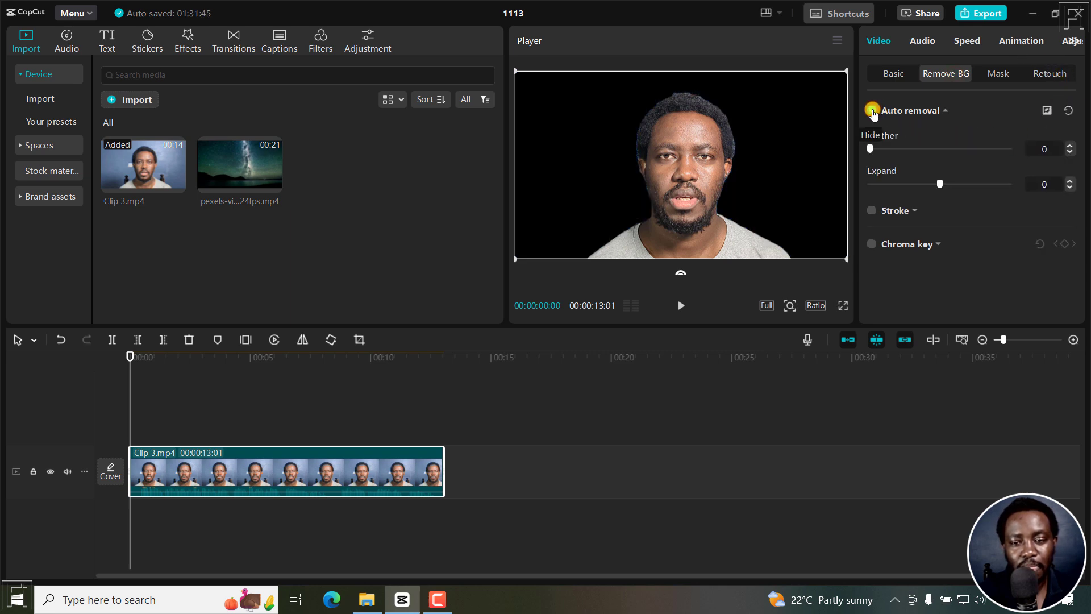
pyautogui.click(871, 110)
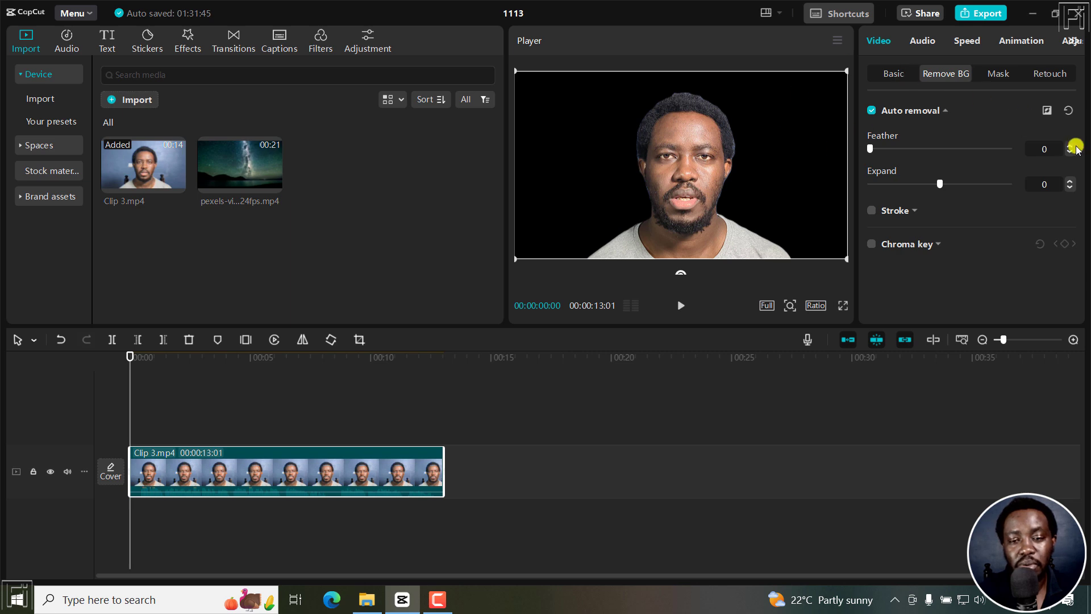
pyautogui.moveTo(1040, 137)
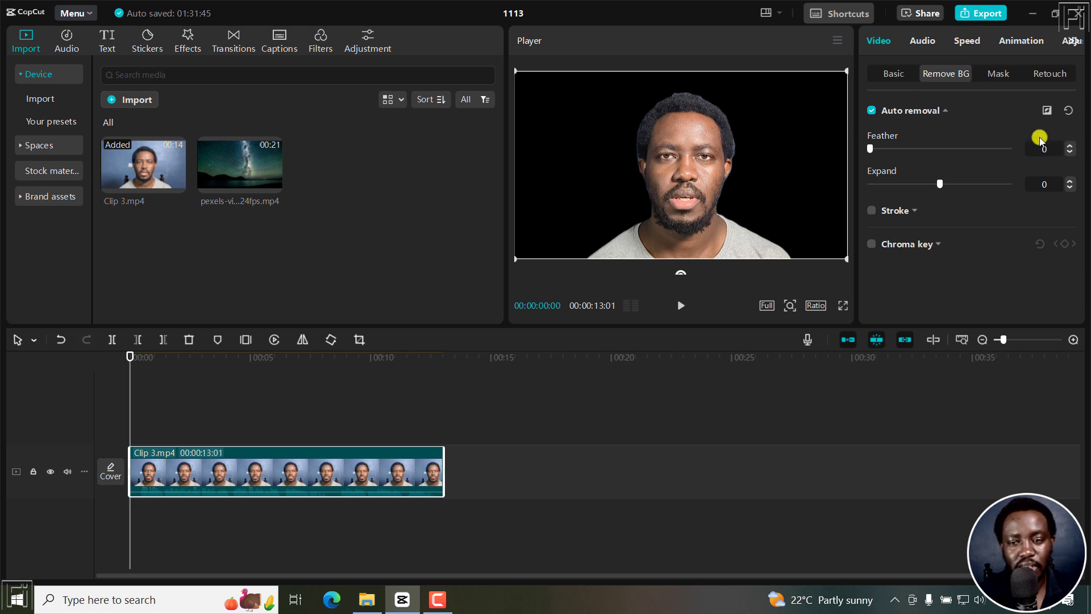
pyautogui.moveTo(991, 125)
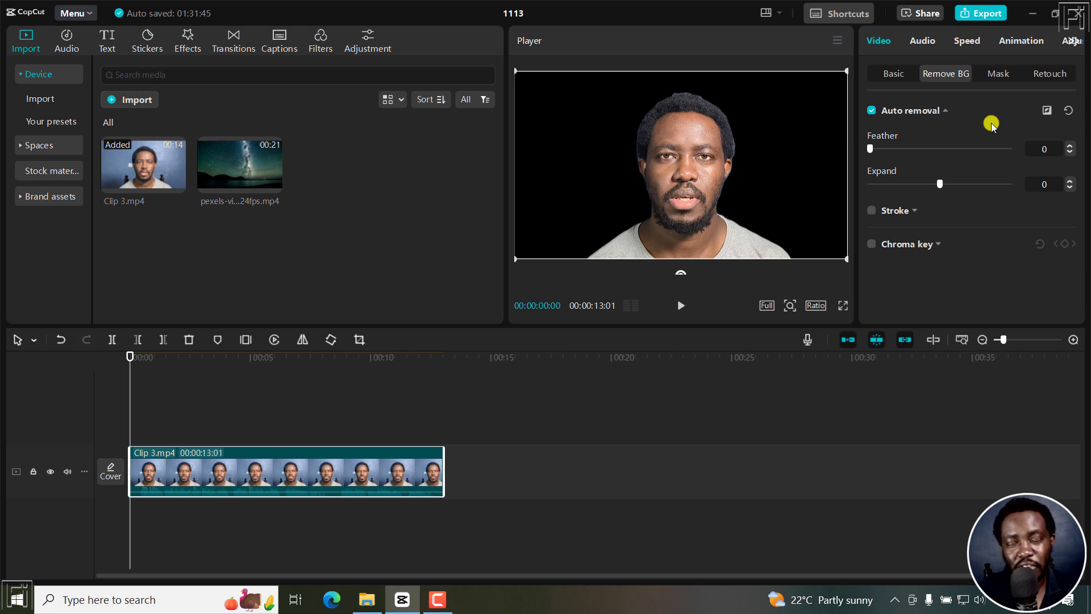
pyautogui.moveTo(773, 147)
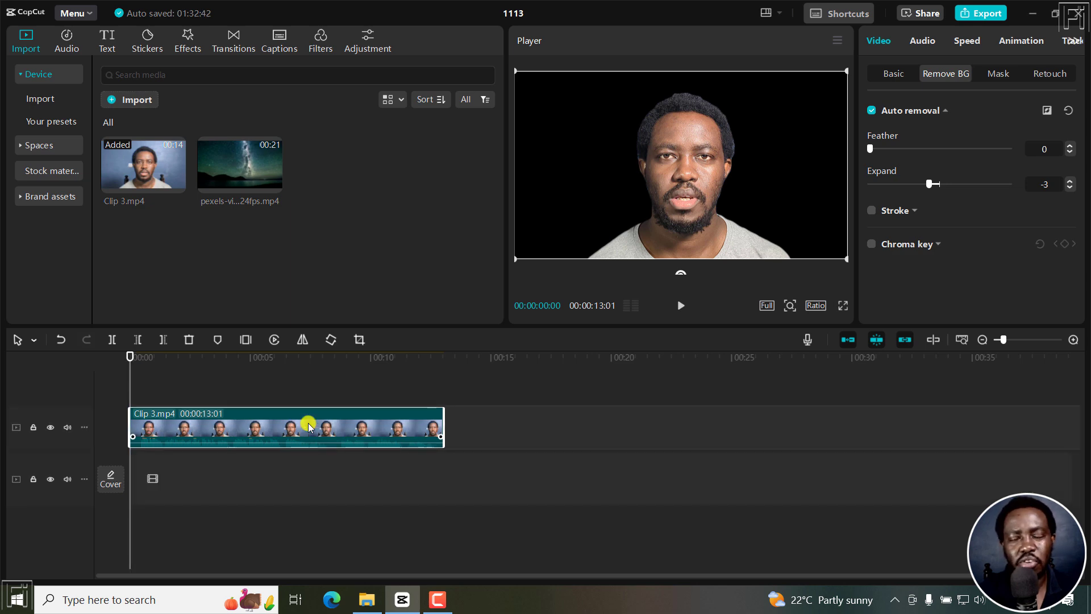
pyautogui.moveTo(224, 168)
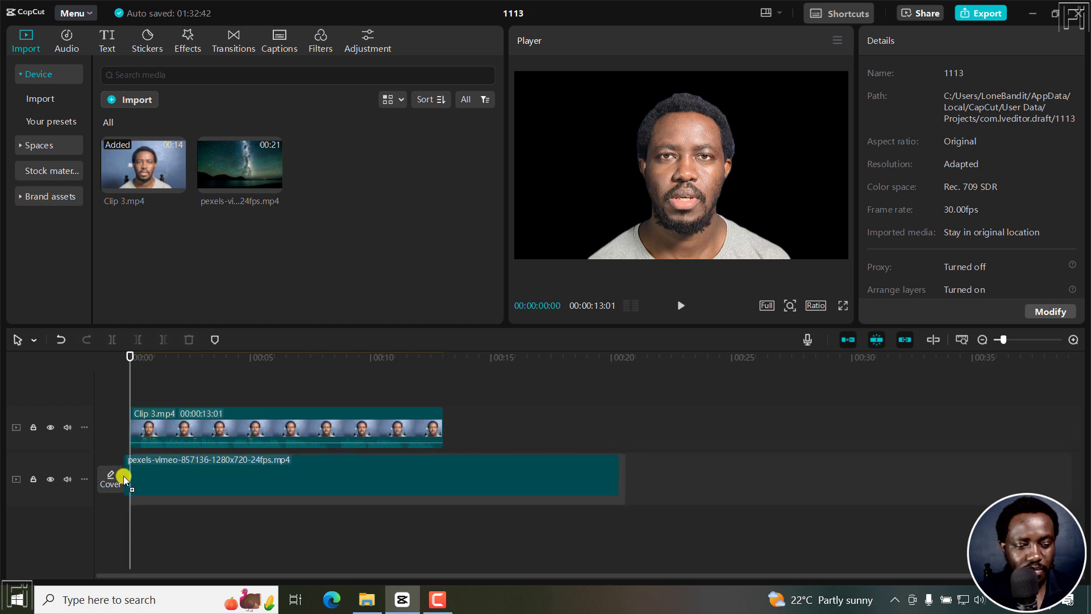
# - Put the pexels night sky video on the lower track and jump playback to about 5 seconds
pyautogui.click(375, 477)
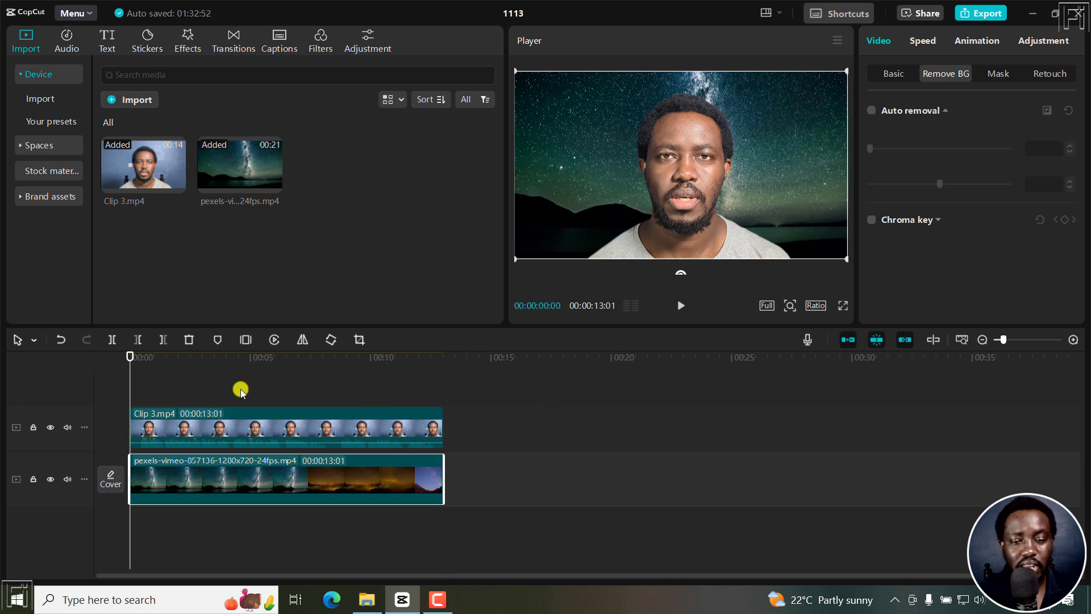
pyautogui.moveTo(668, 148)
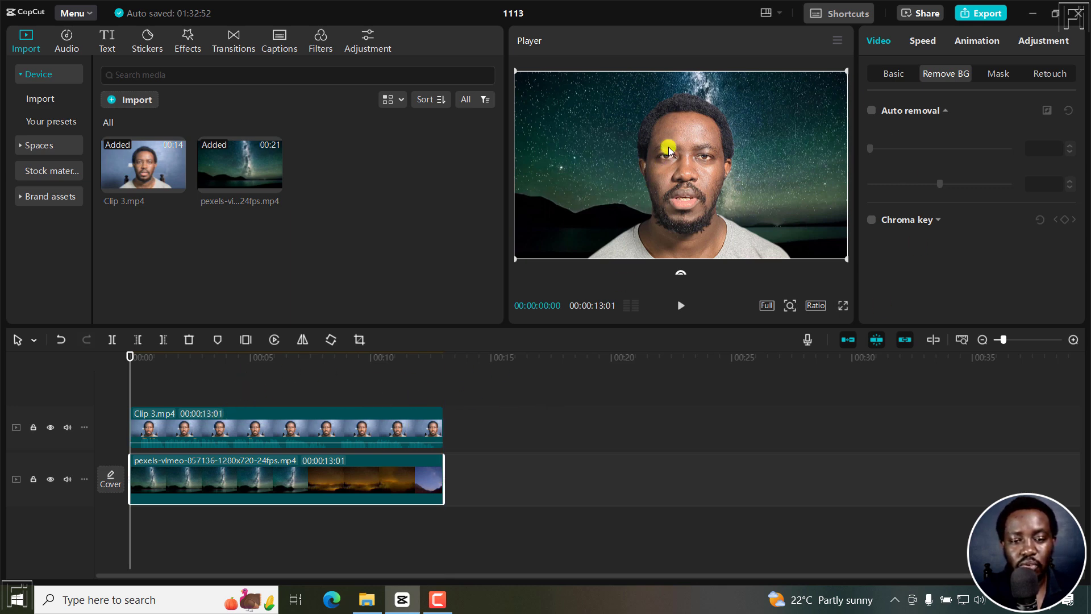
pyautogui.click(679, 305)
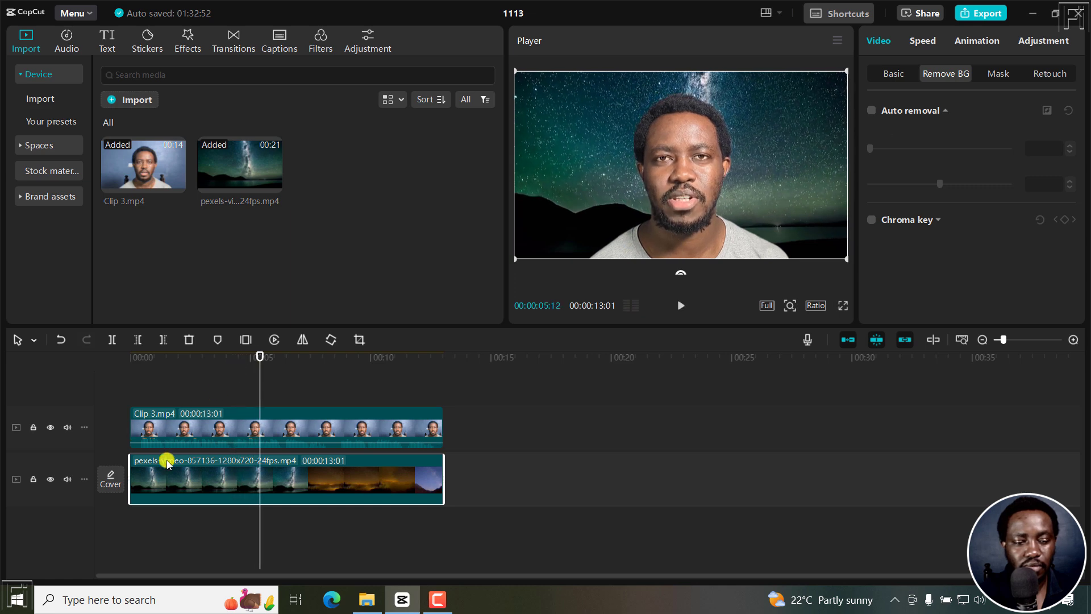
pyautogui.click(871, 110)
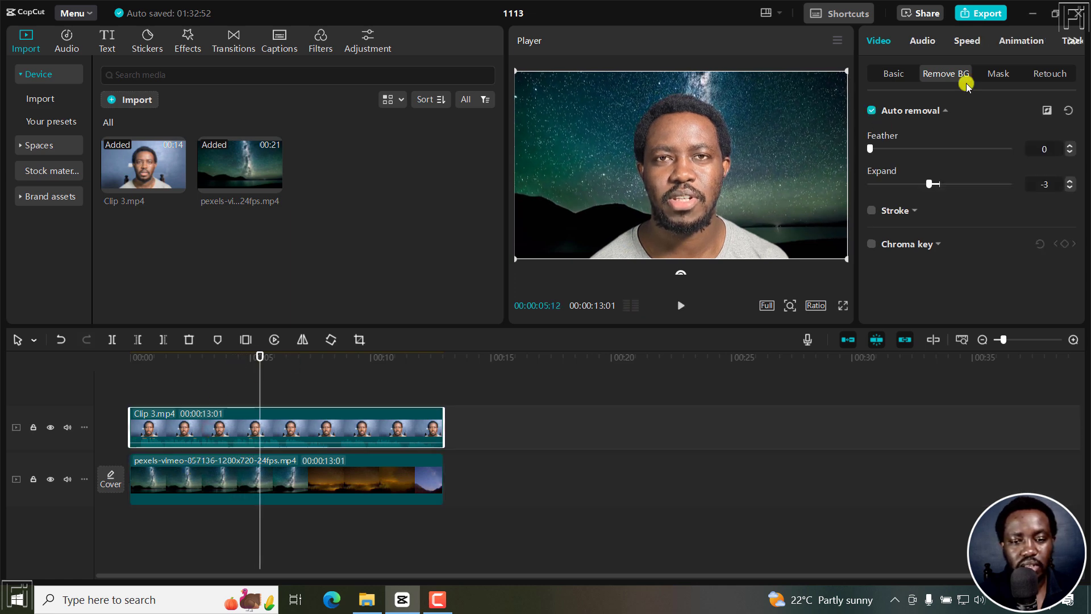
pyautogui.click(871, 110)
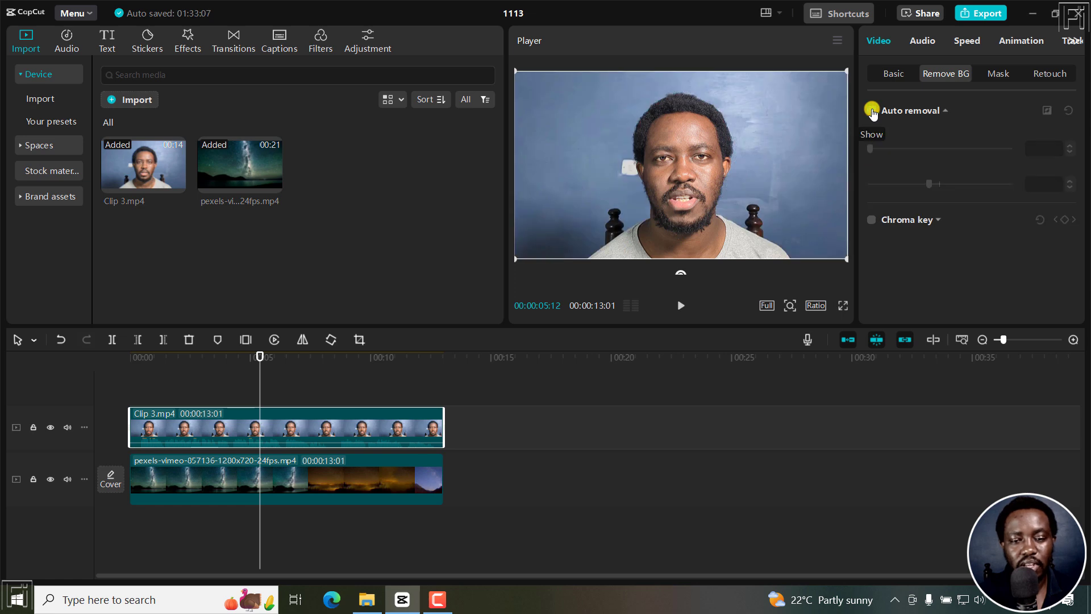
pyautogui.click(871, 109)
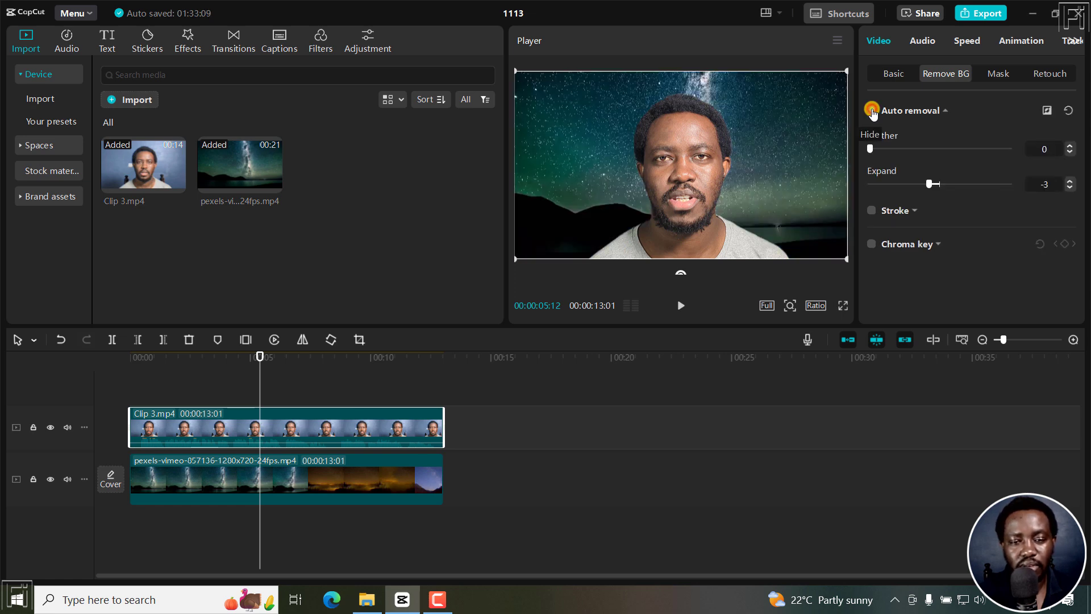
pyautogui.click(871, 110)
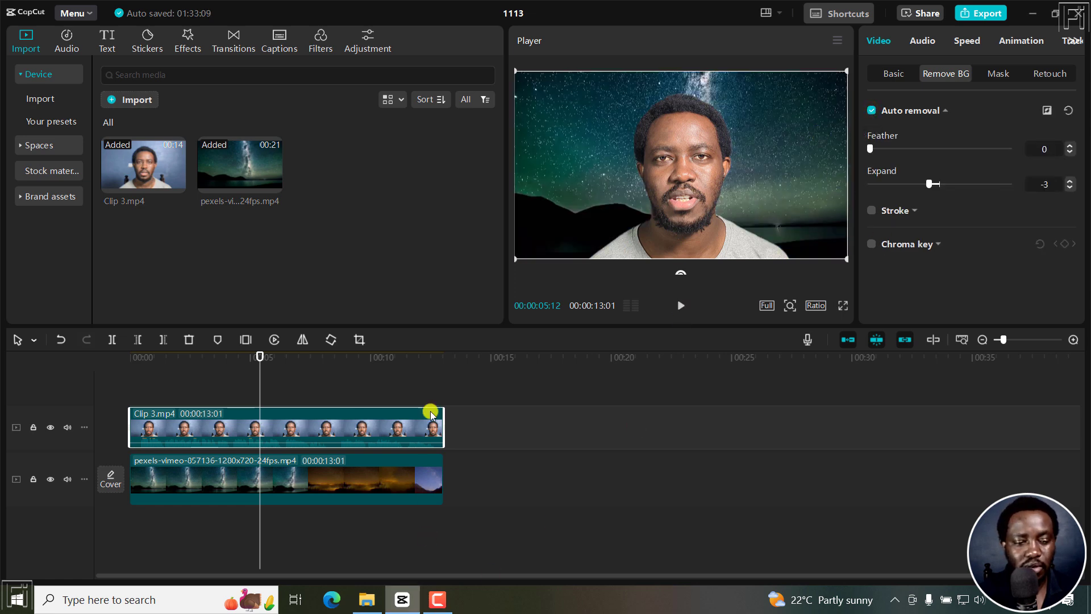
pyautogui.moveTo(682, 468)
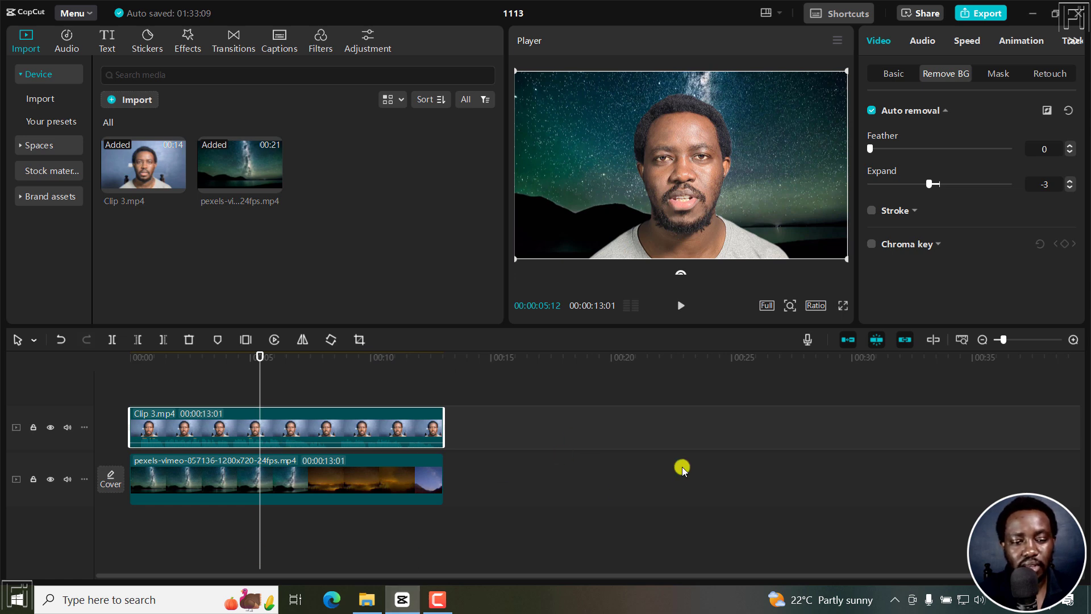
pyautogui.click(301, 357)
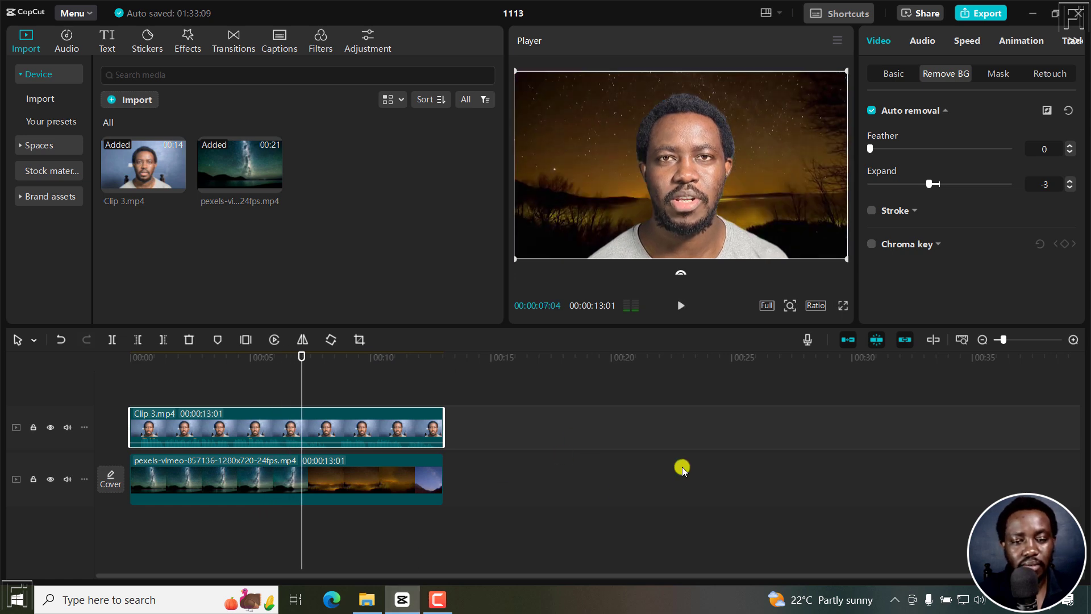